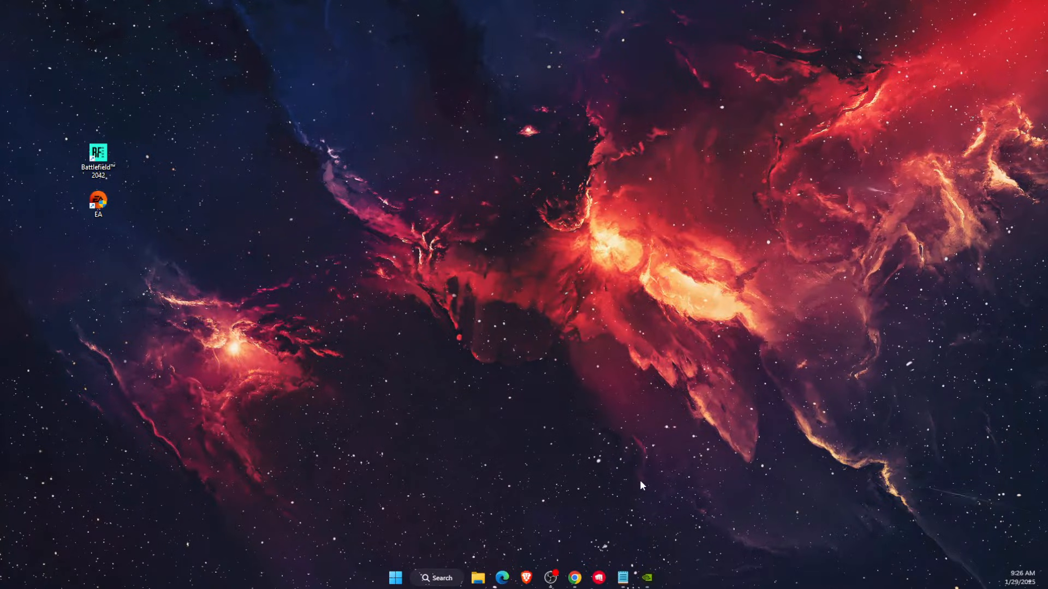
Step: Open the NVIDIA app to view the available driver update, then close it
click(646, 578)
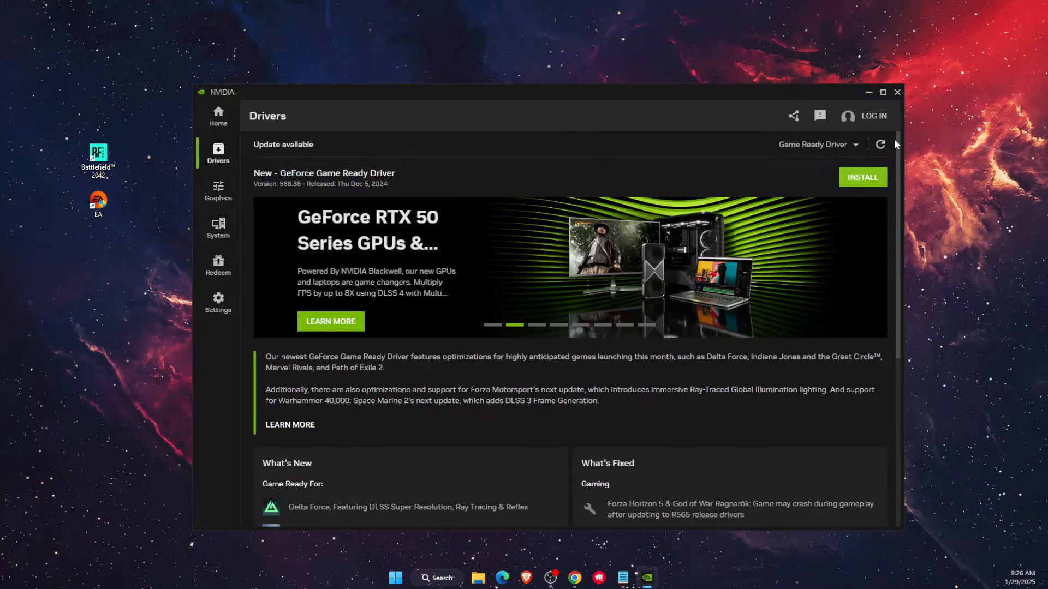
click(897, 92)
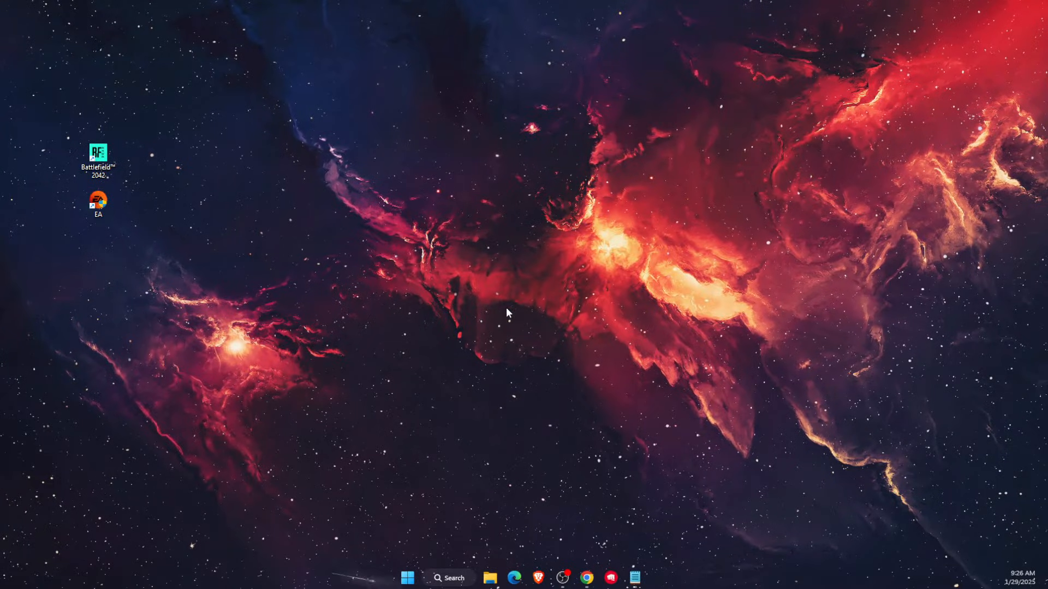
Step: Launch Task Manager and move the Thread.ProcessorCount 10 note window aside
right_click(407, 578)
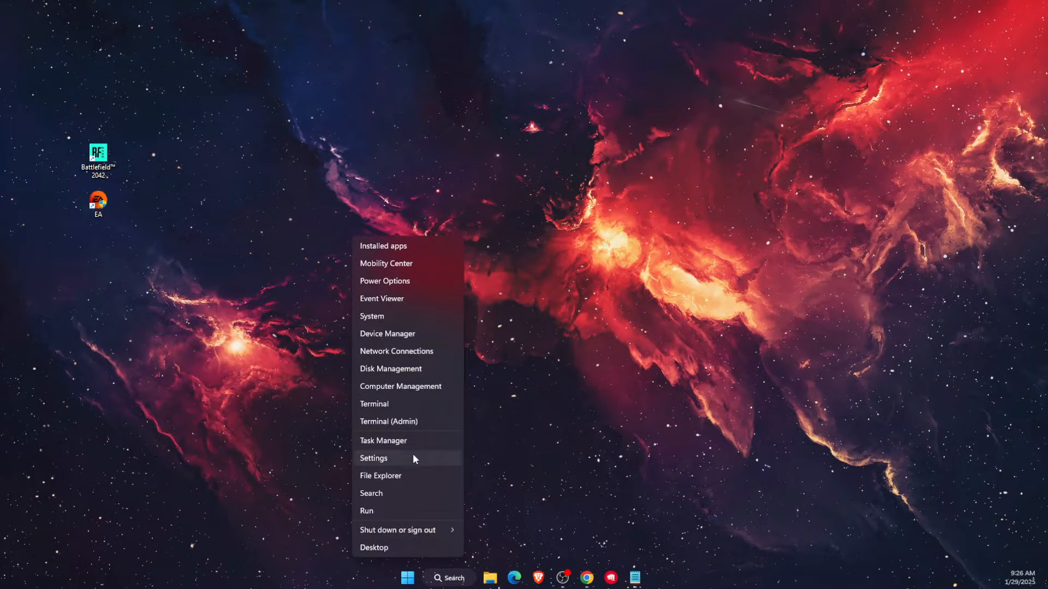
click(384, 440)
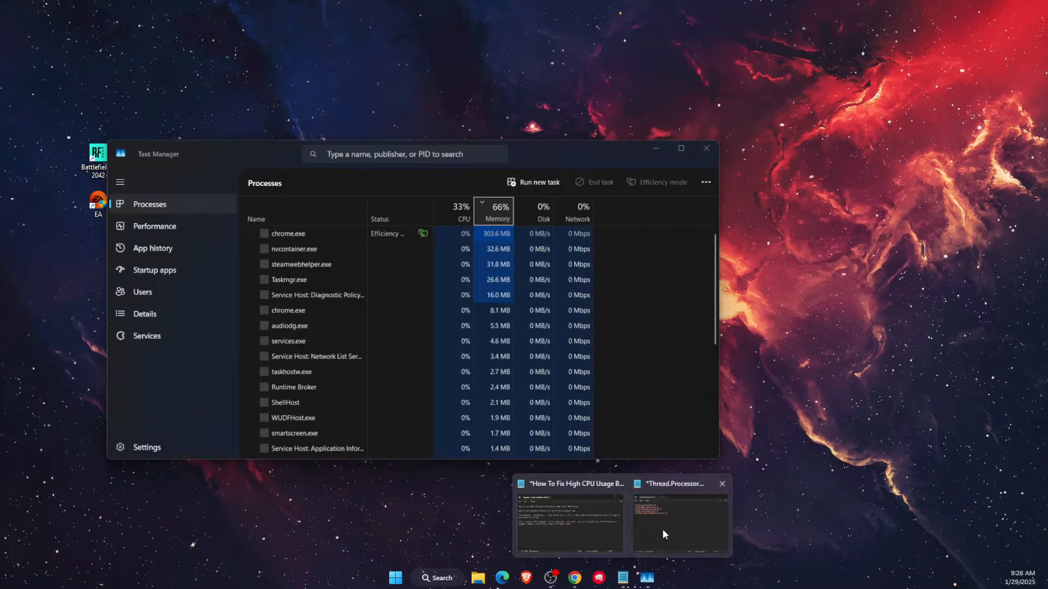
click(676, 521)
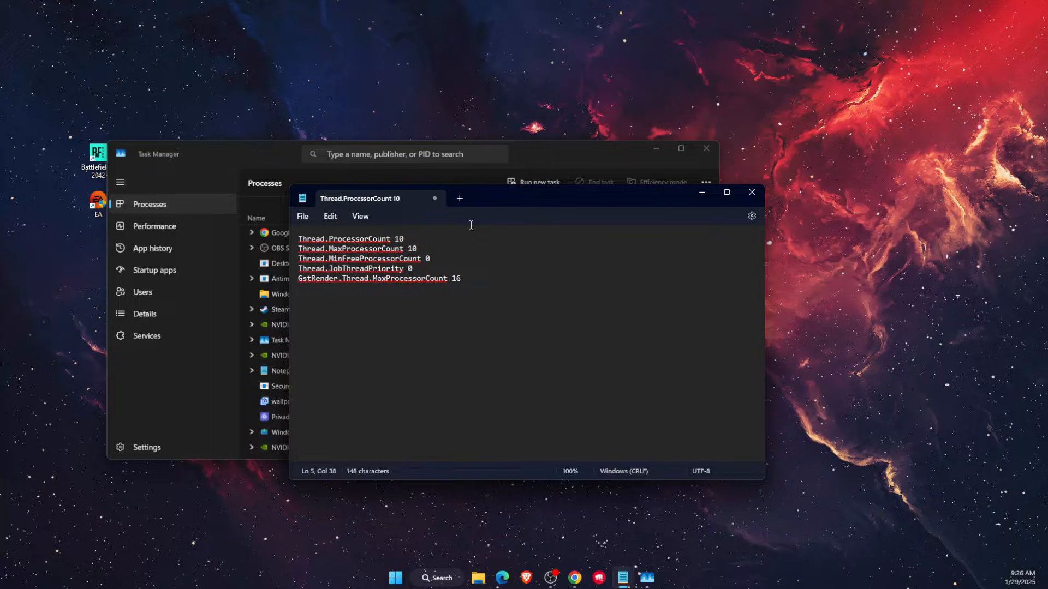
drag(379, 198, 346, 190)
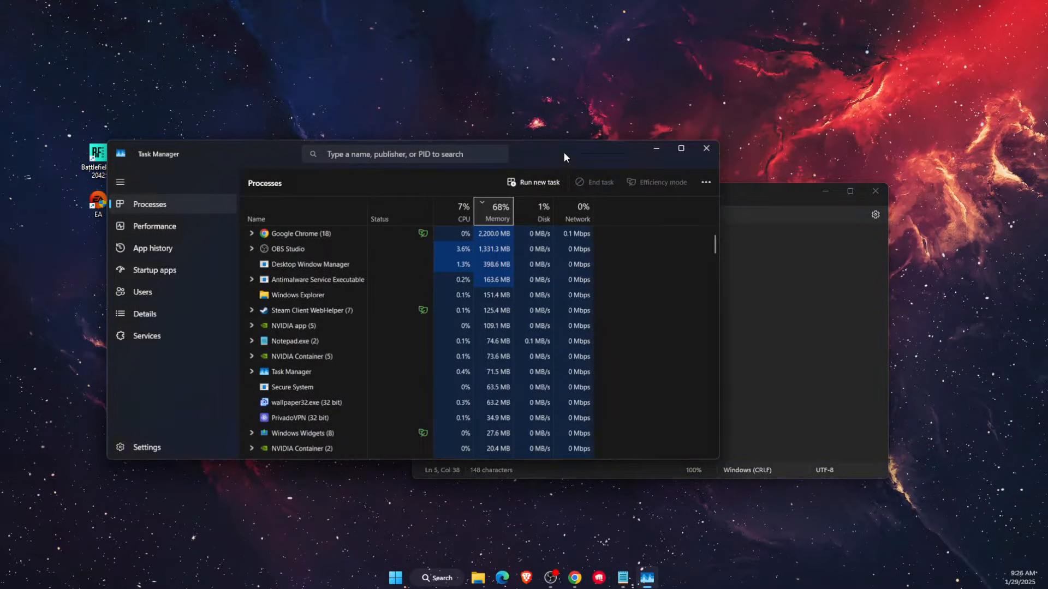
Step: View CPU performance showing 10 cores and 16 logical processors, then close Task Manager
click(154, 226)
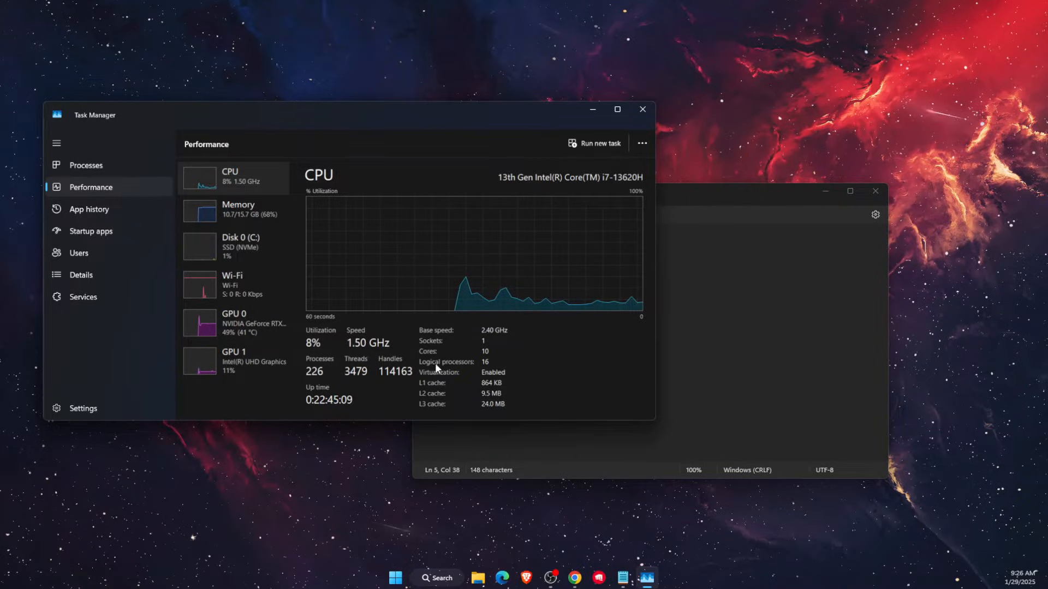
mouse_move(594, 365)
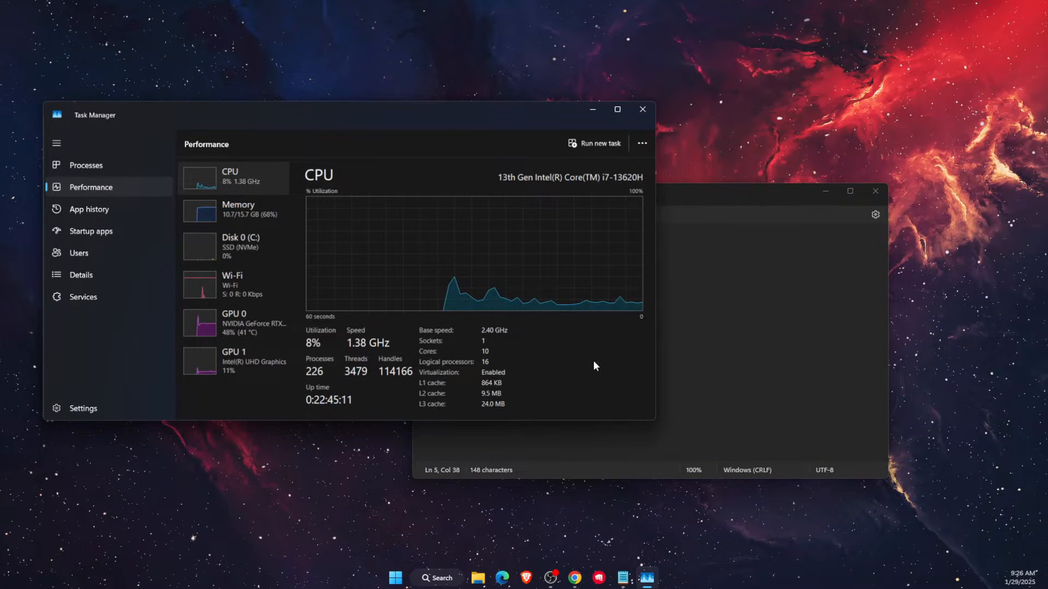
mouse_move(455, 387)
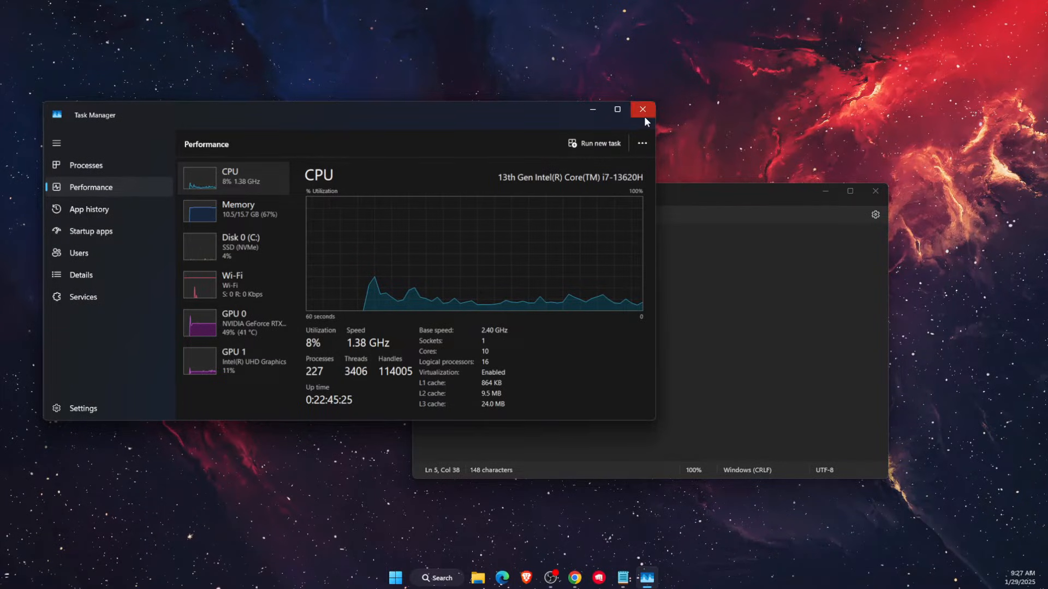
click(641, 110)
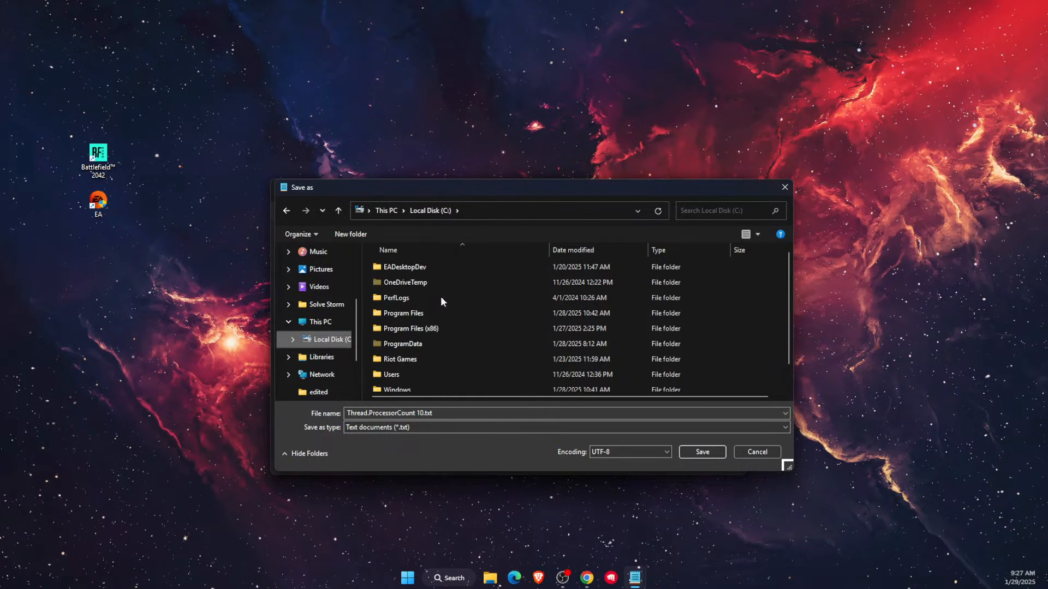
Step: Browse the save dialog through Program Files (x86) and Steam into the common folder
scroll(down, 3)
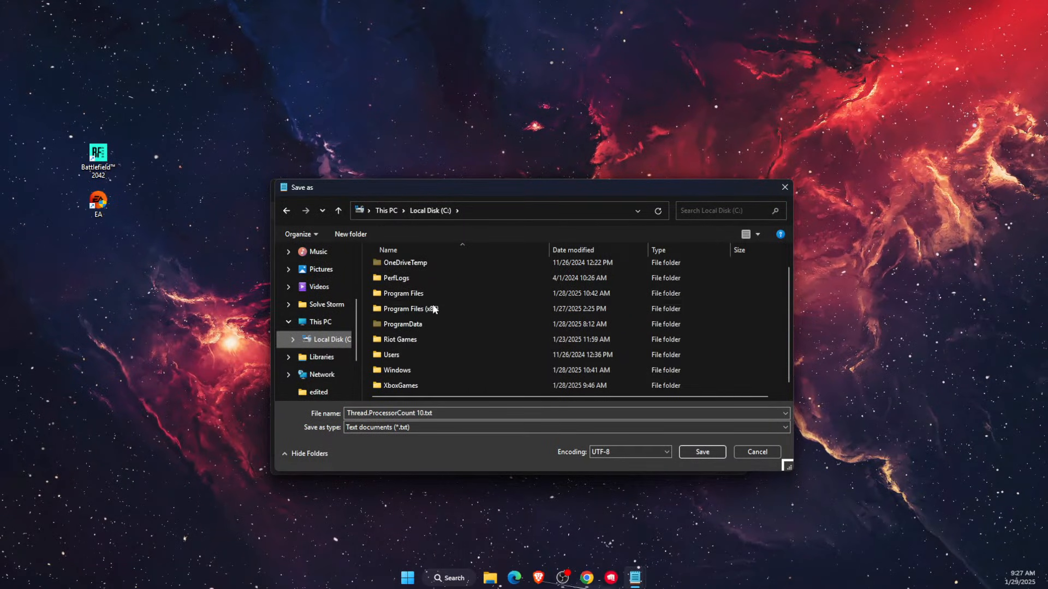
double_click(407, 309)
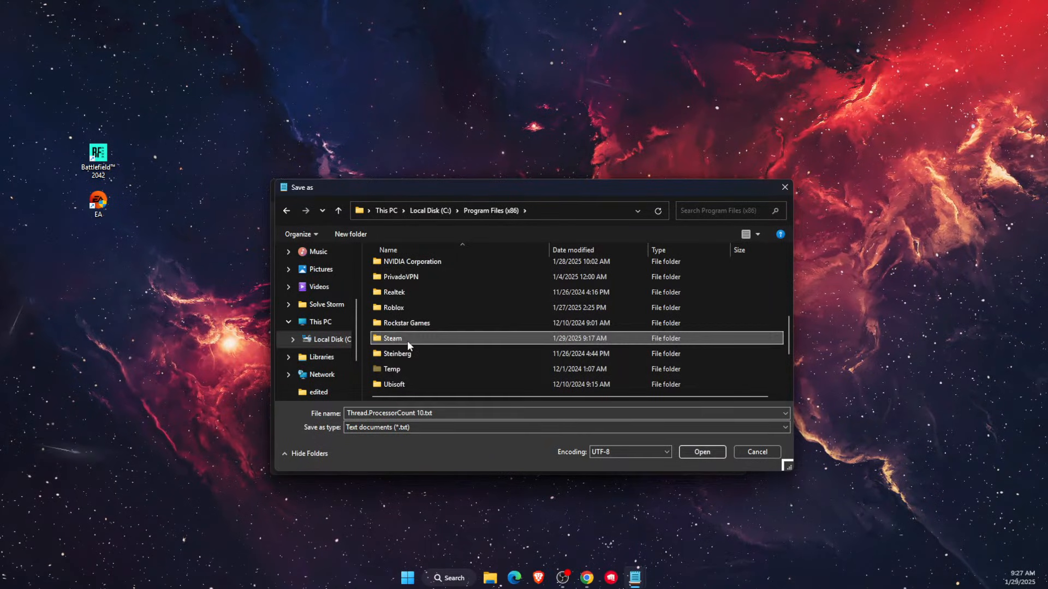
double_click(392, 338)
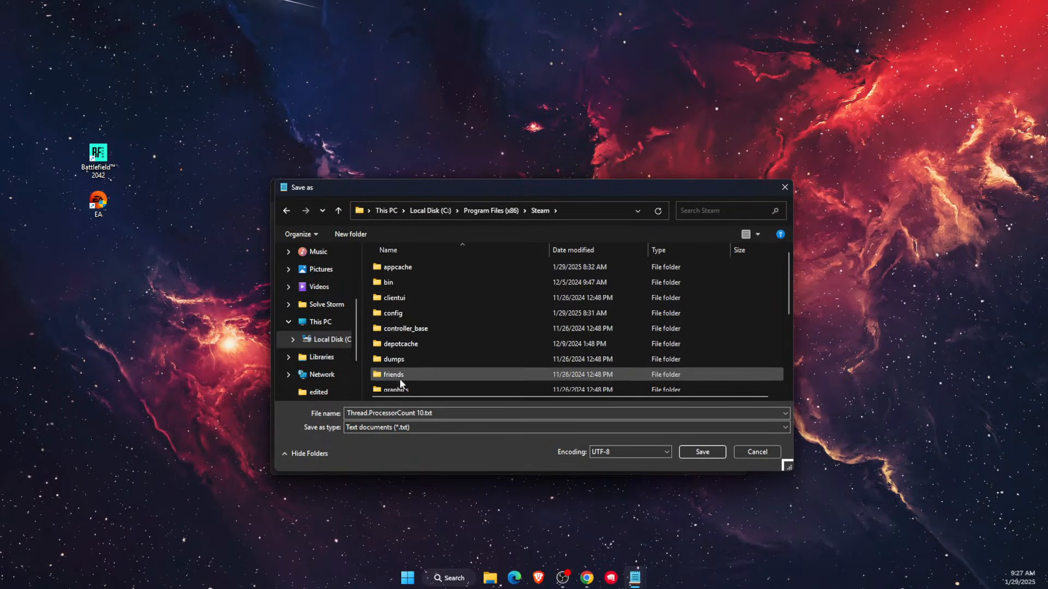
scroll(down, 3)
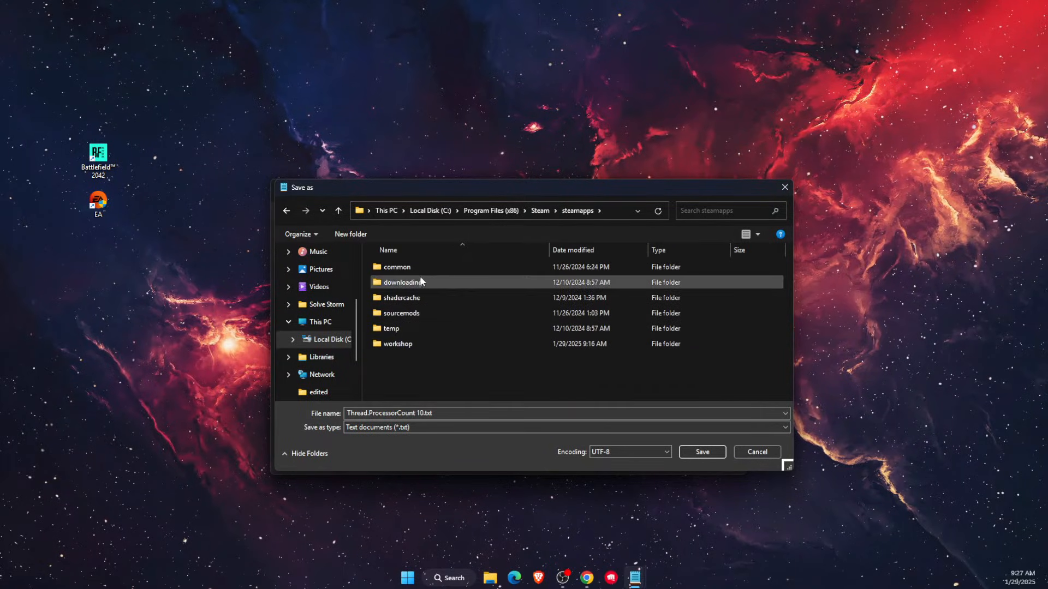
double_click(396, 267)
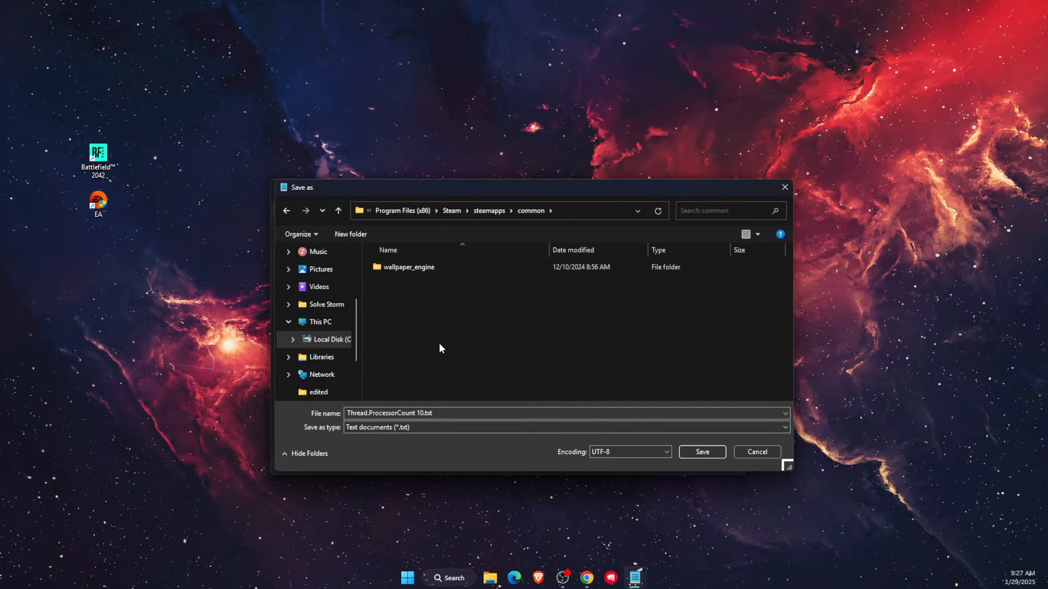
Step: Set the save type to All files and name the file User.cfg
click(566, 427)
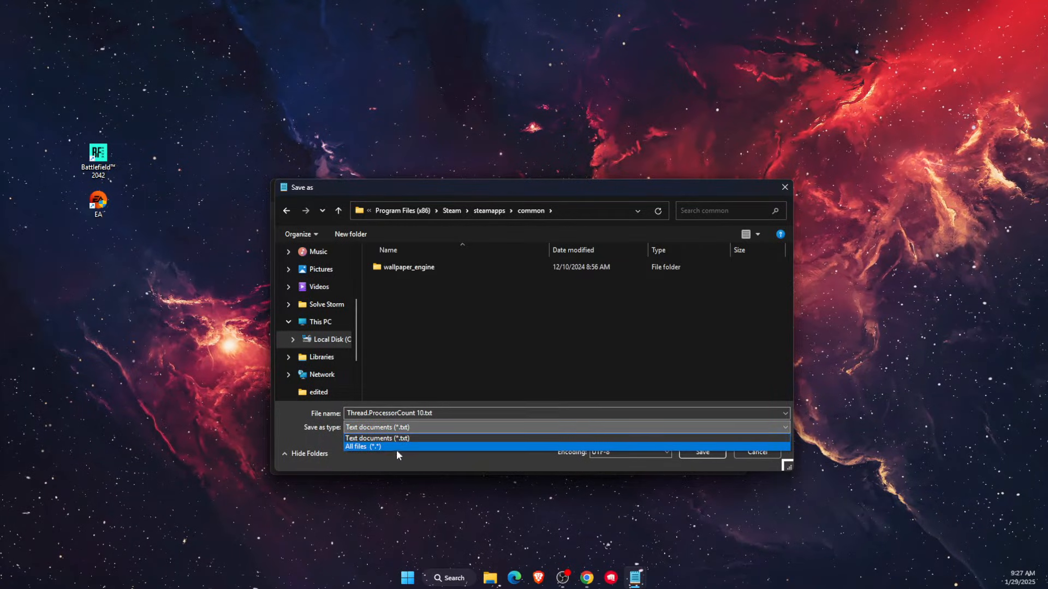
click(363, 447)
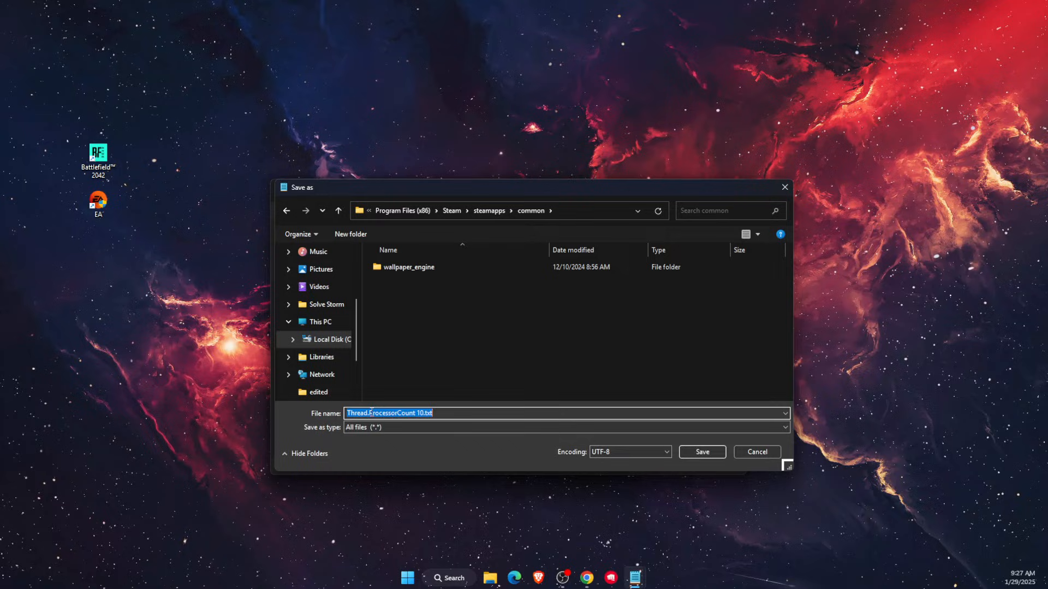
text(User.c)
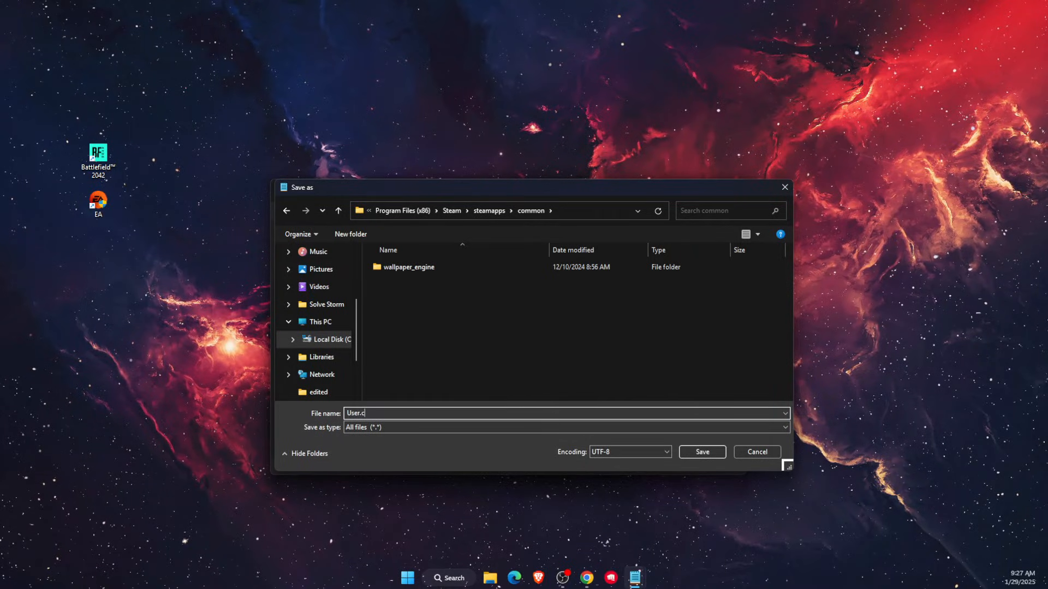
text(fg)
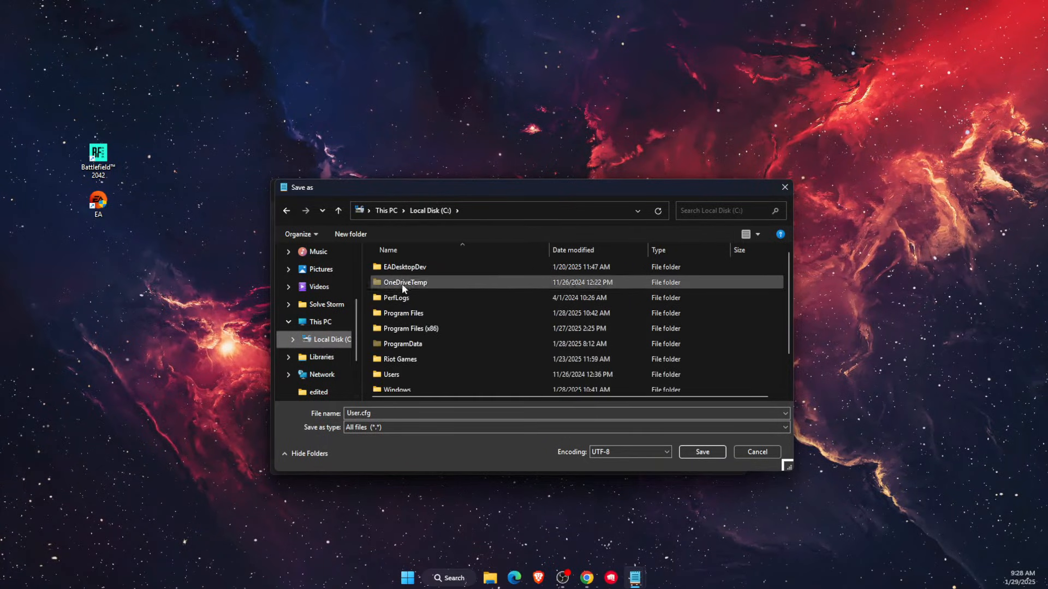
Step: Attempt saving User.cfg in Program Files\EA Games, then decline the permission alternative
double_click(401, 312)
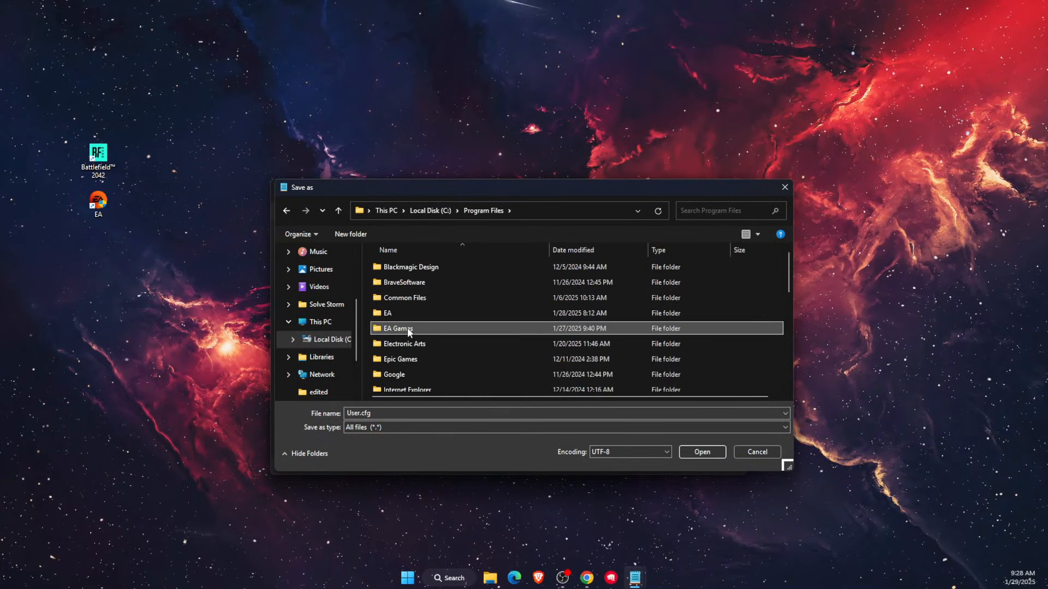
double_click(394, 328)
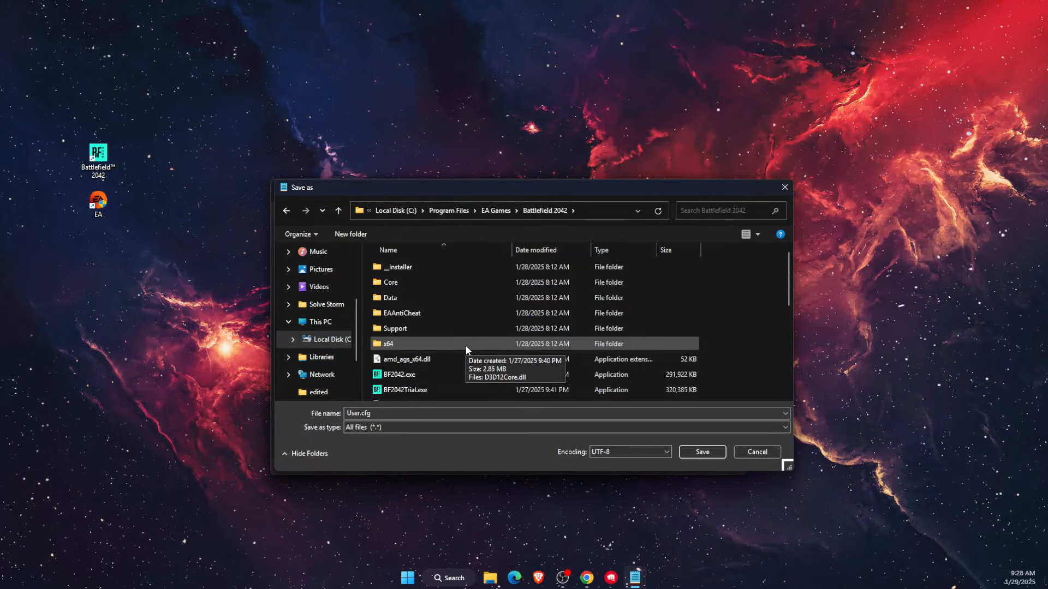
scroll(down, 3)
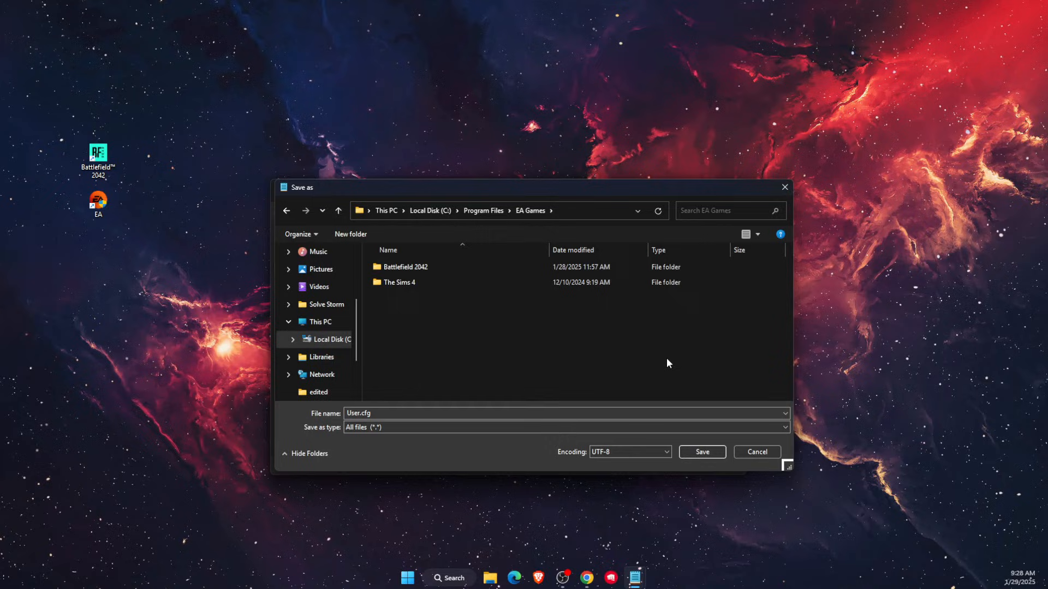
mouse_move(465, 353)
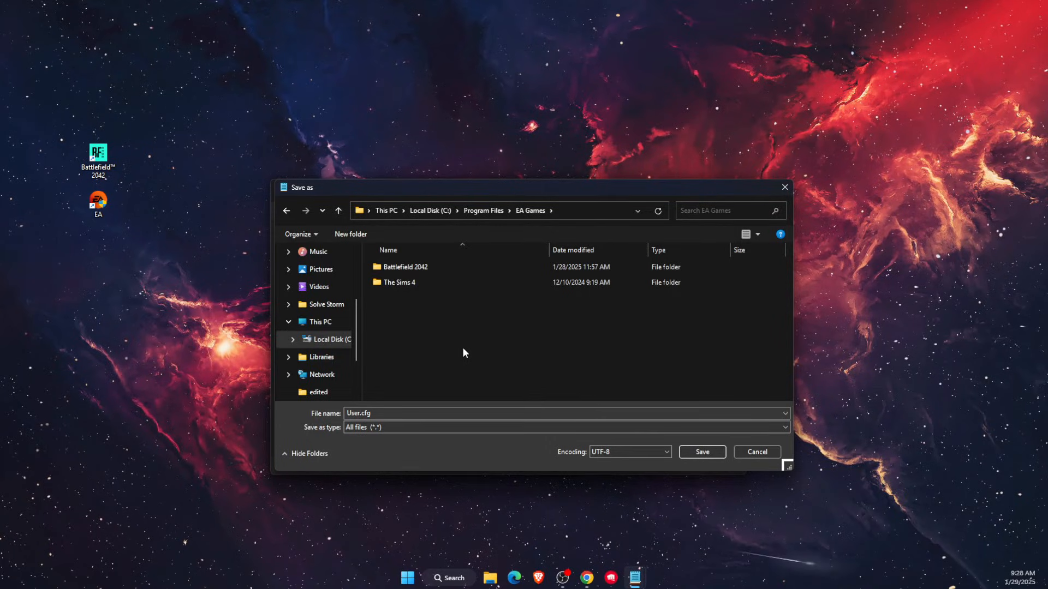
mouse_move(503, 321)
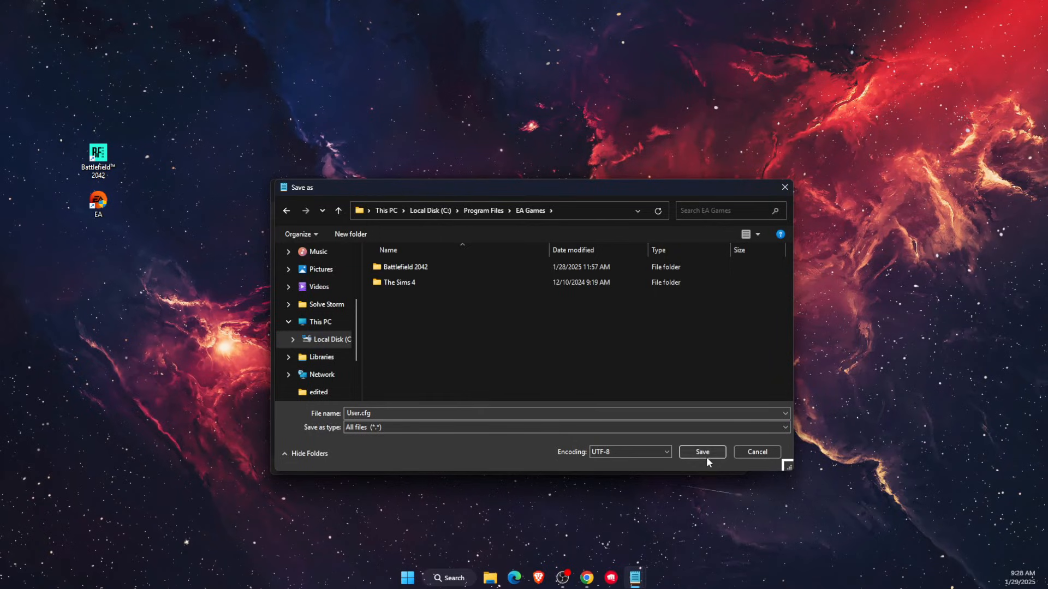
click(701, 451)
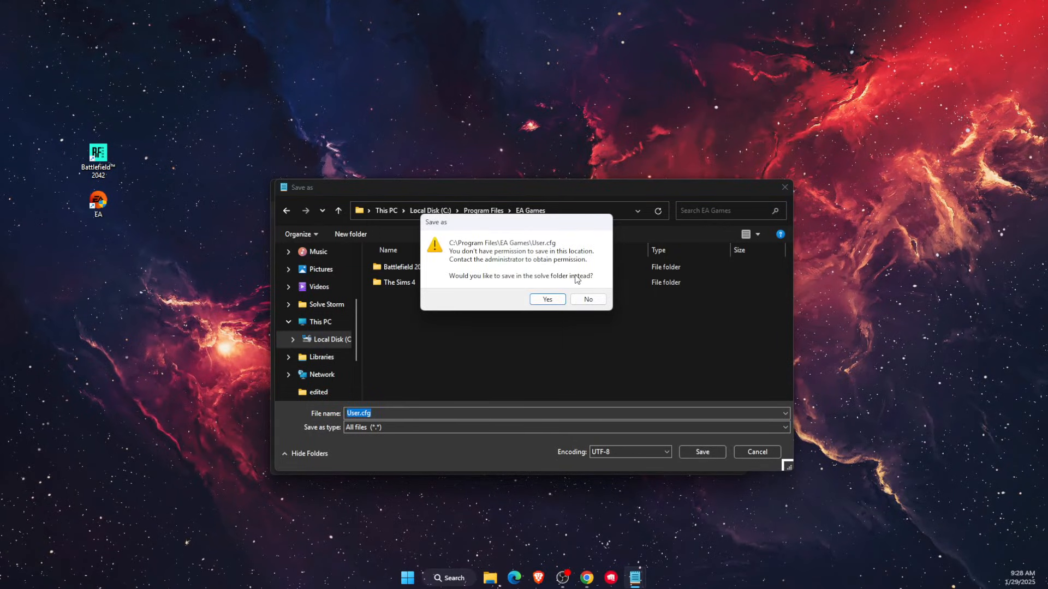
click(587, 298)
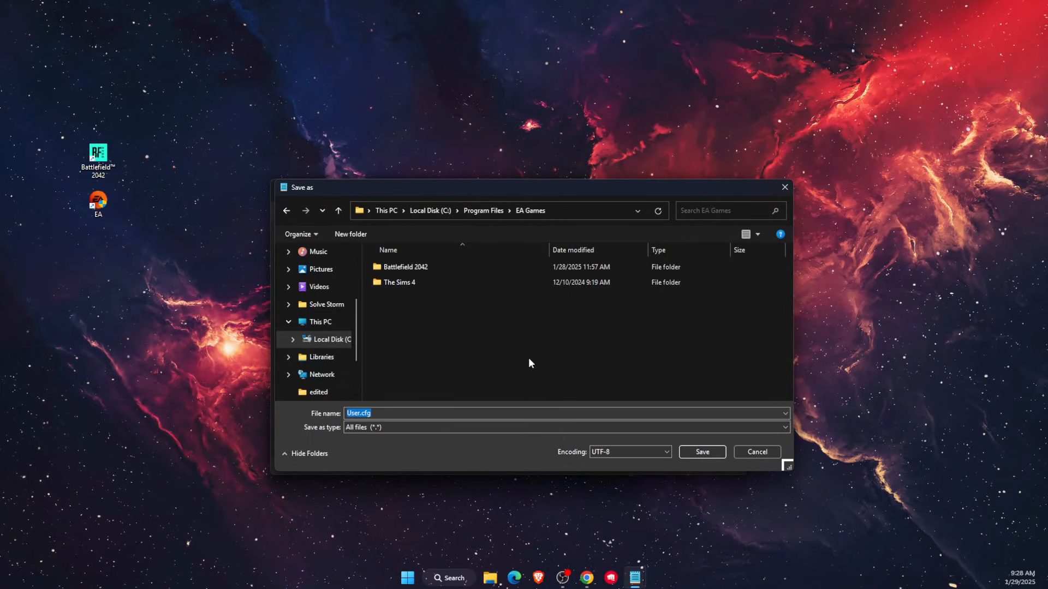
Step: Navigate from This PC through C:, Program Files (x86) and steamapps into common
click(321, 322)
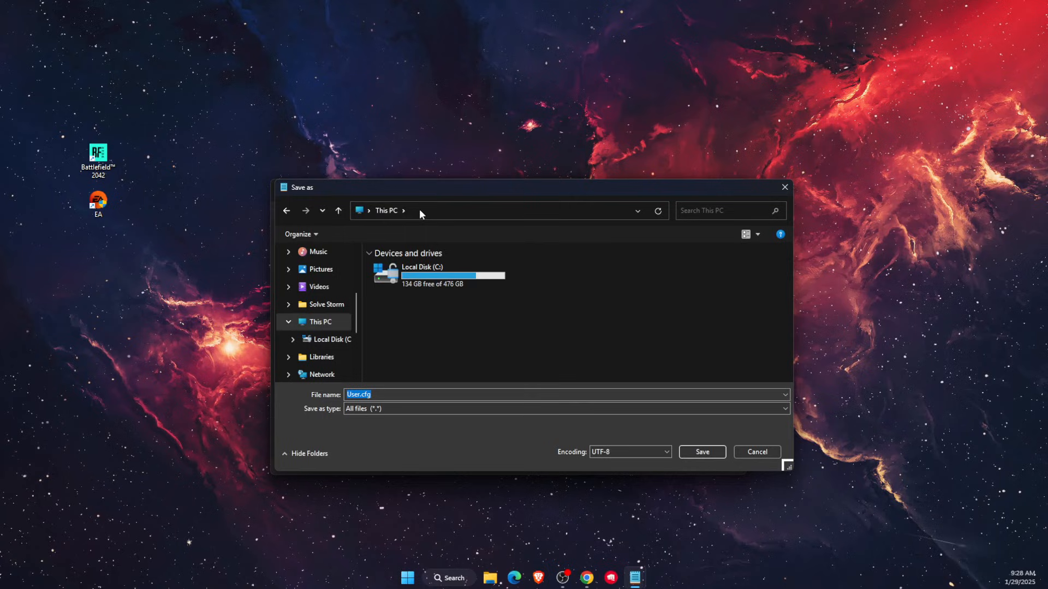
double_click(422, 270)
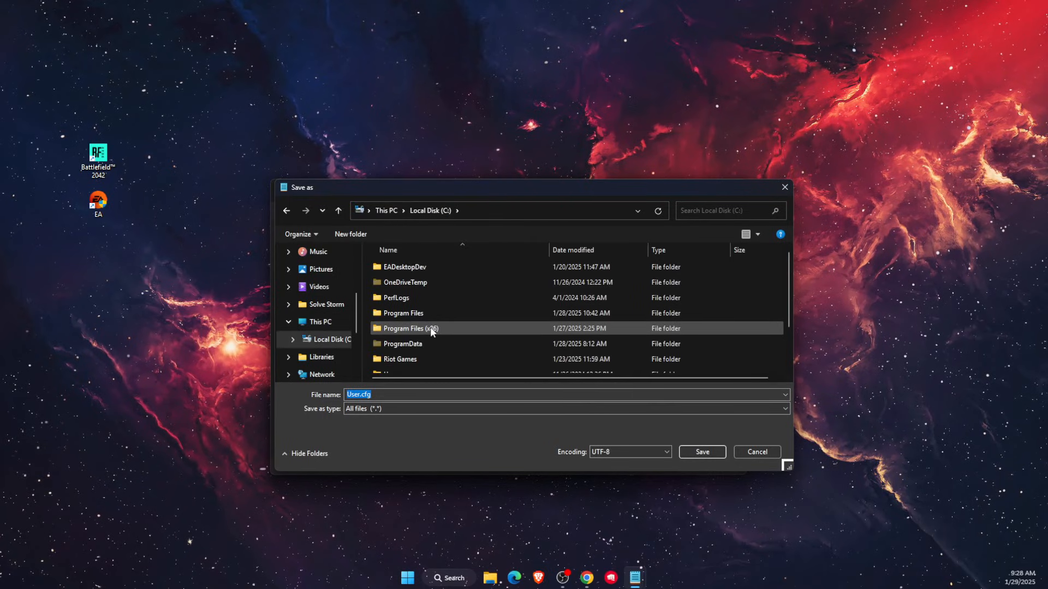
double_click(408, 328)
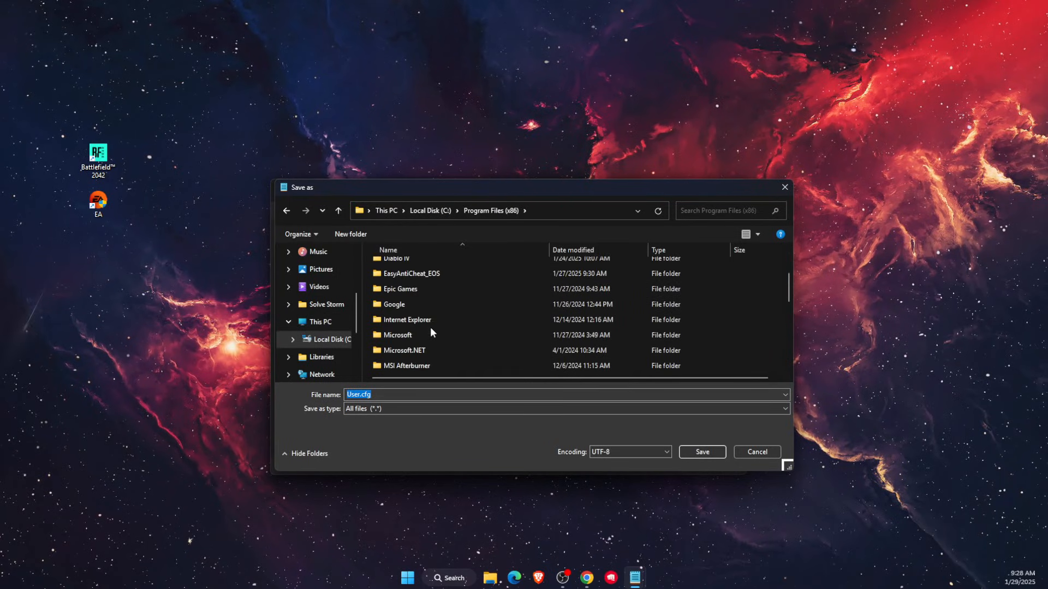
scroll(down, 3)
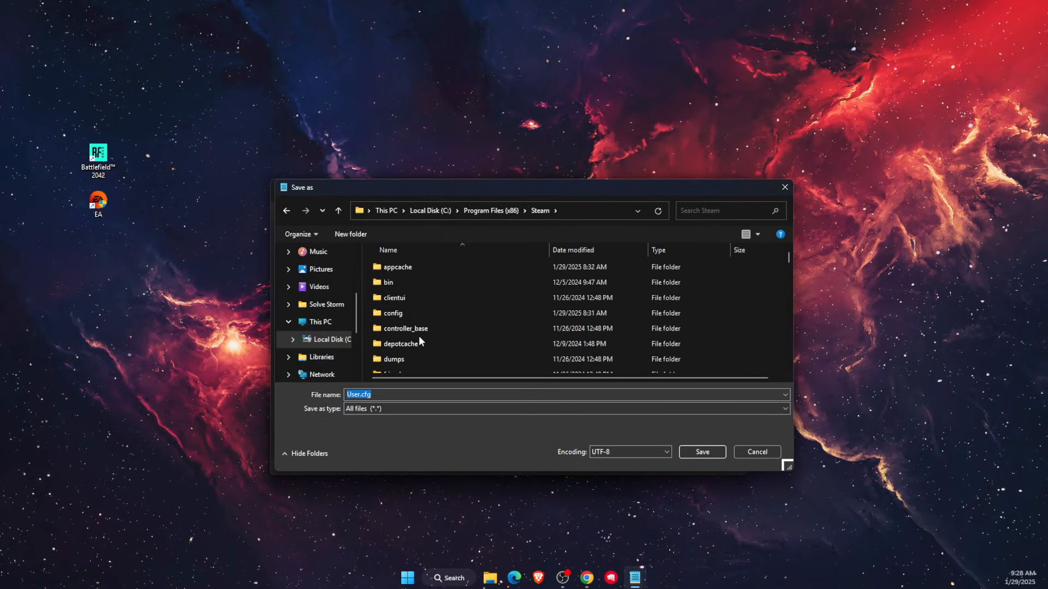
double_click(401, 328)
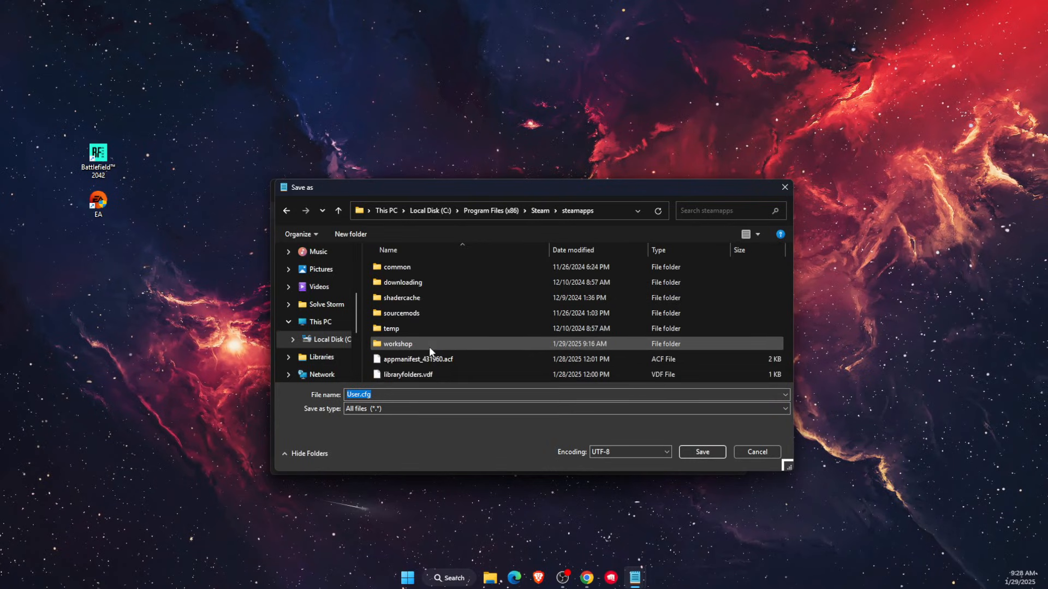
click(396, 267)
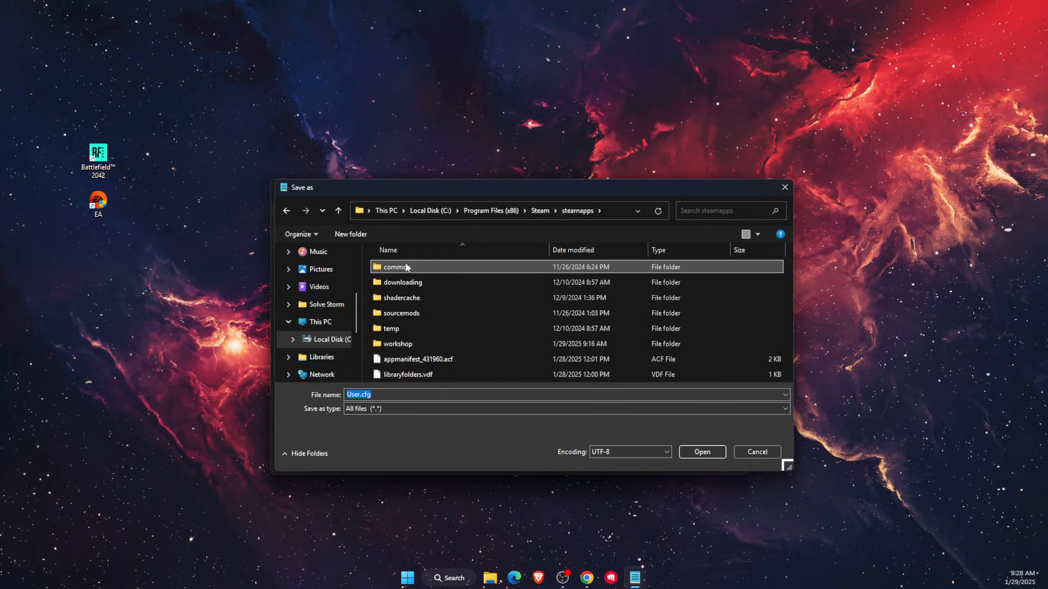
double_click(394, 267)
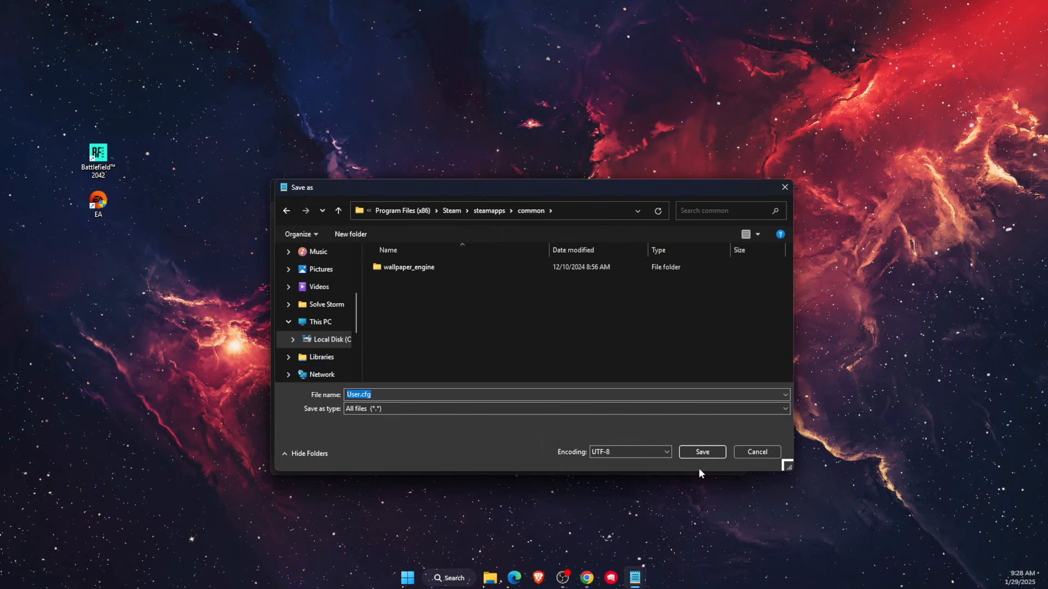